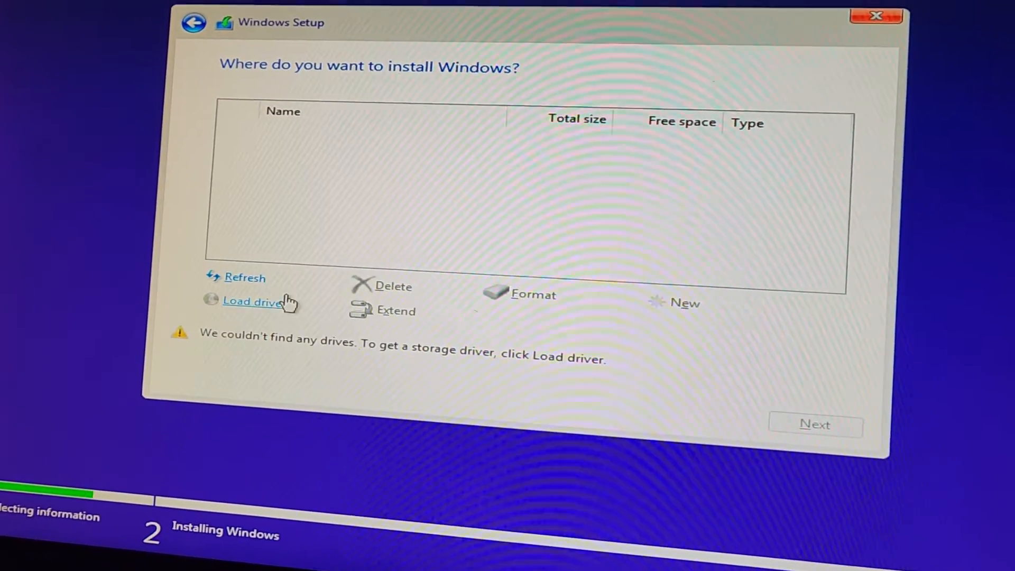
Load the Intel RST VMD Managed Controller driver from the F6flpy-x64 (Intel VMD) folder on ESD-USB (C:)
click(253, 302)
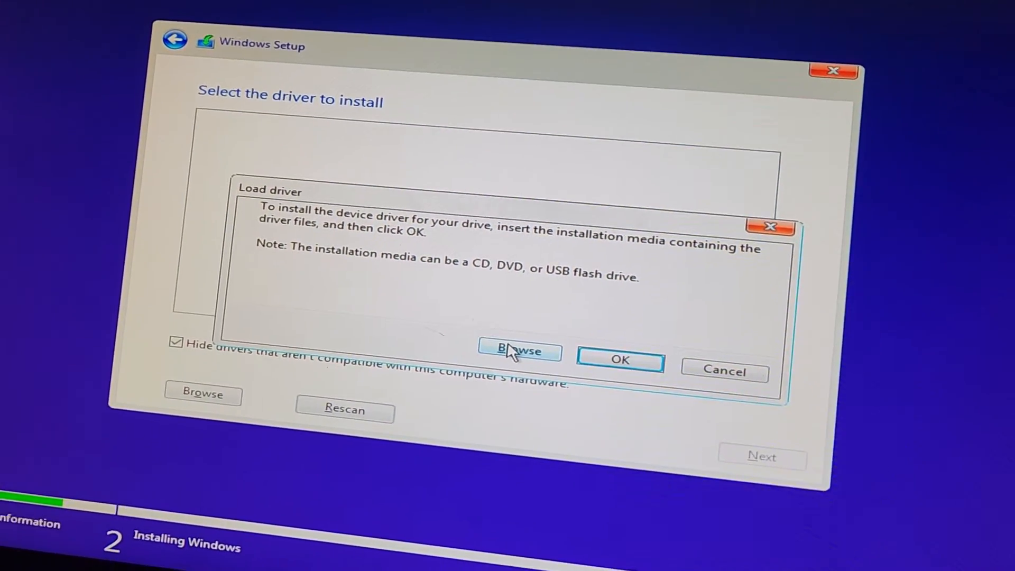
click(519, 351)
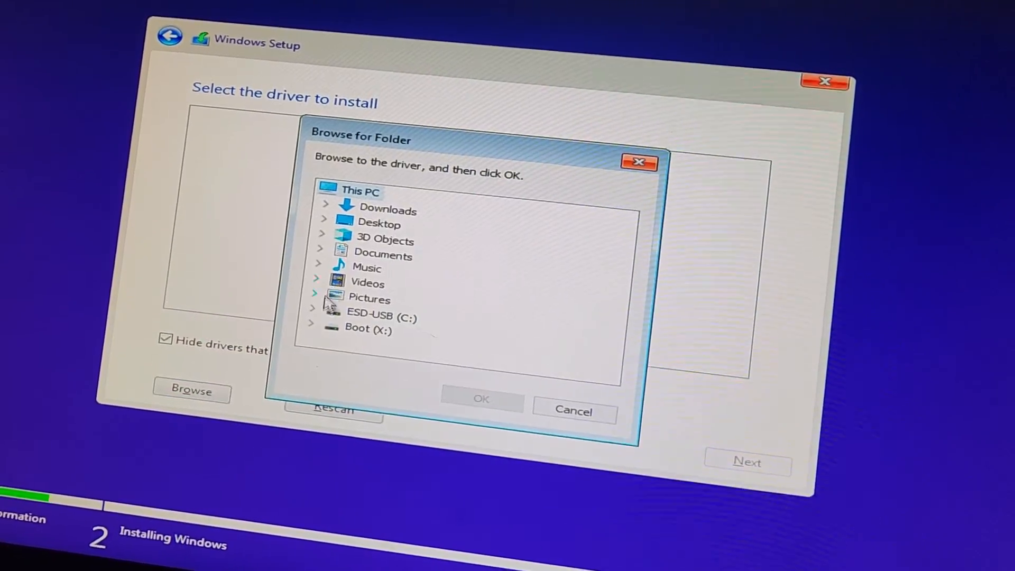
click(376, 315)
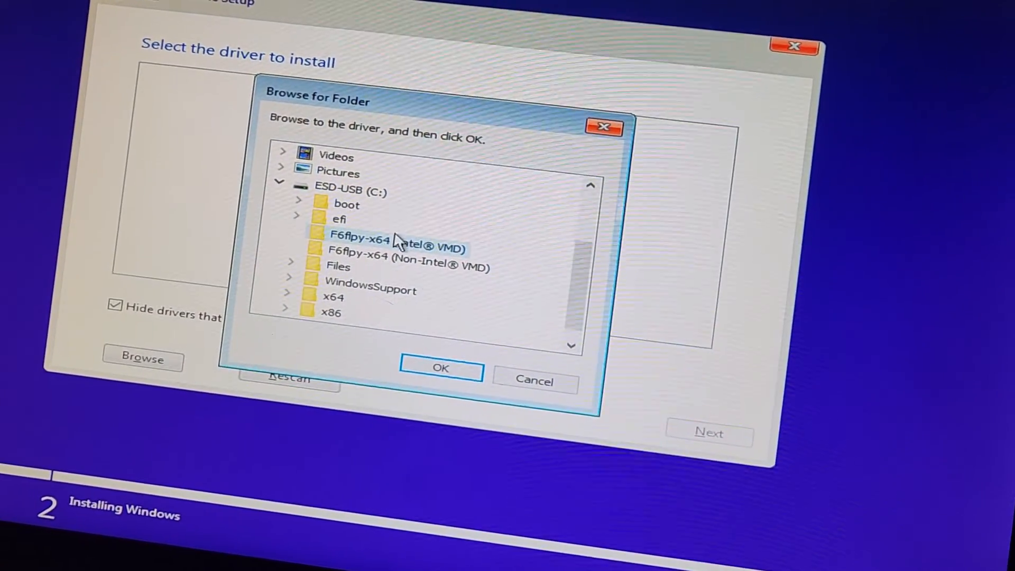
click(398, 247)
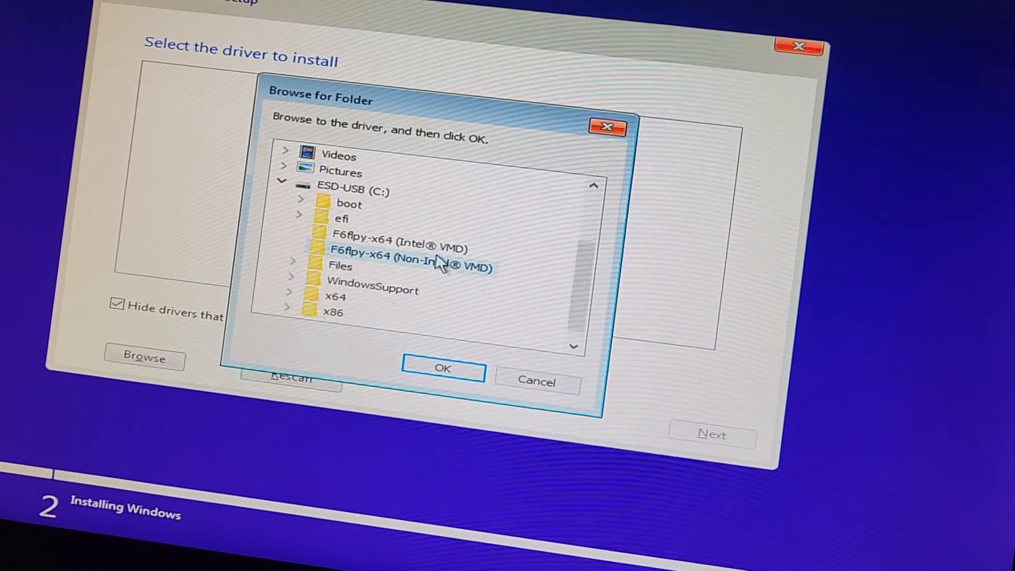
click(401, 247)
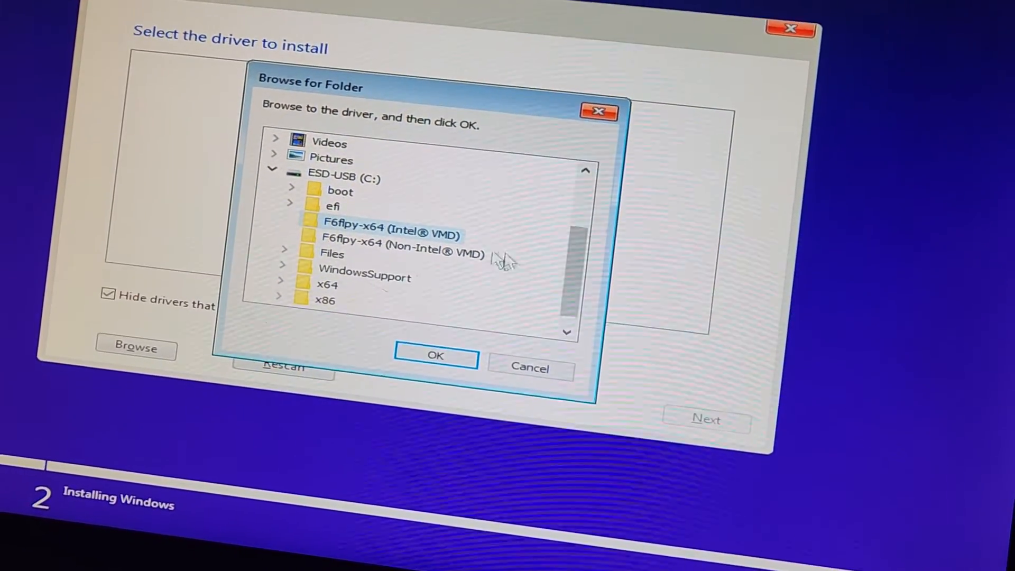
click(435, 355)
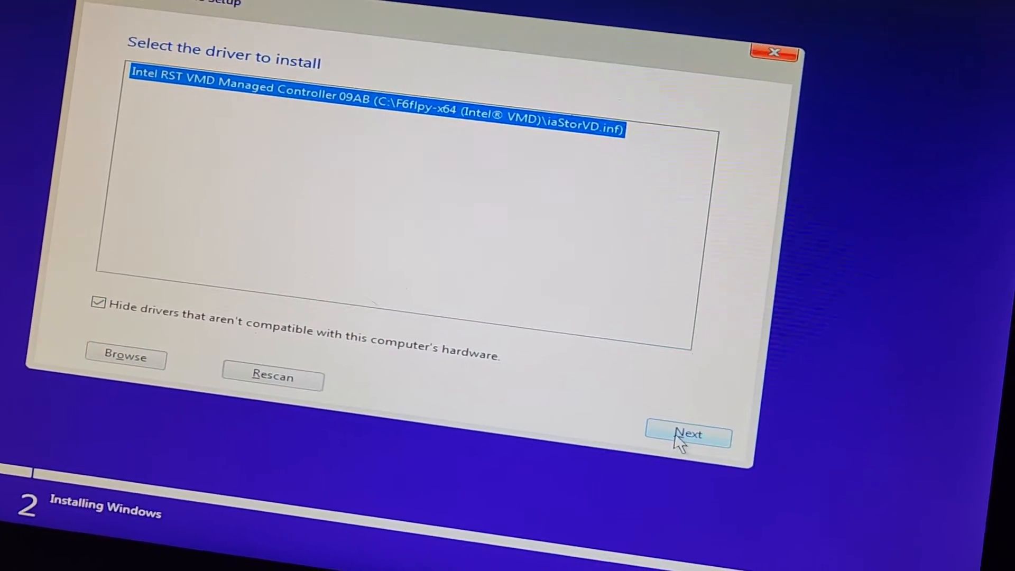
click(688, 435)
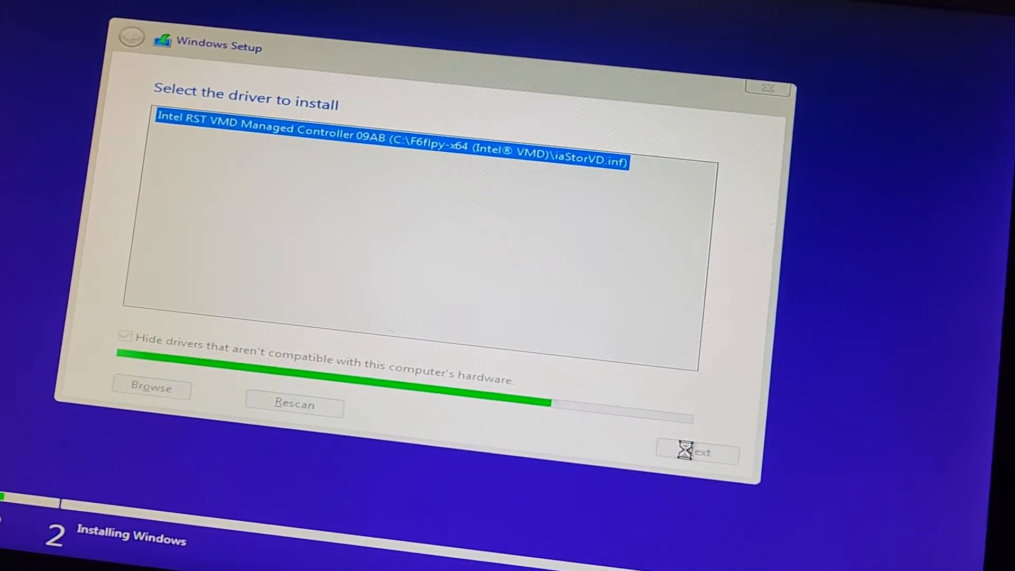
Retry Load driver from the other F6flpy-x64 folder on ESD-USB; the driver list stays empty
click(696, 453)
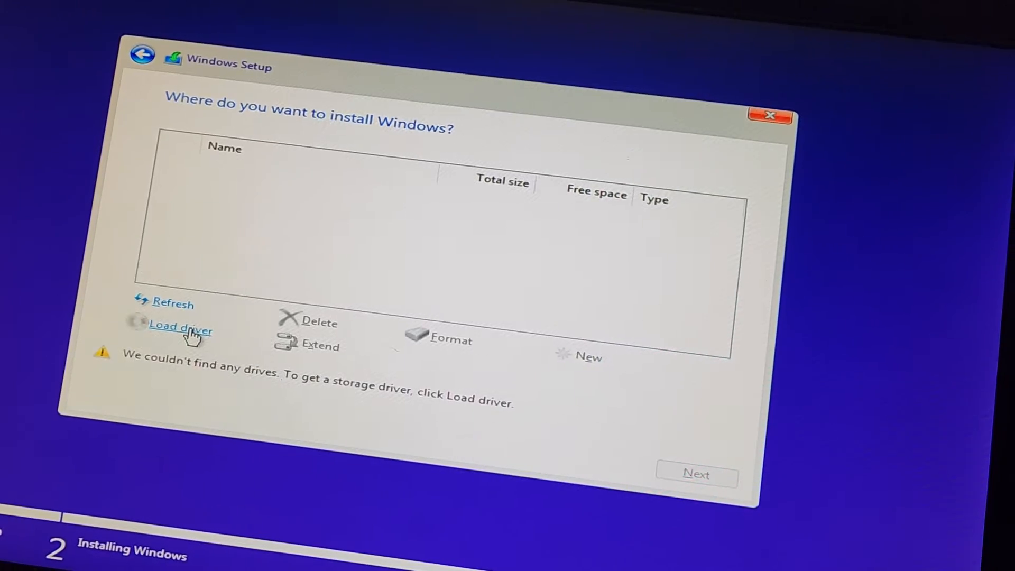
click(180, 328)
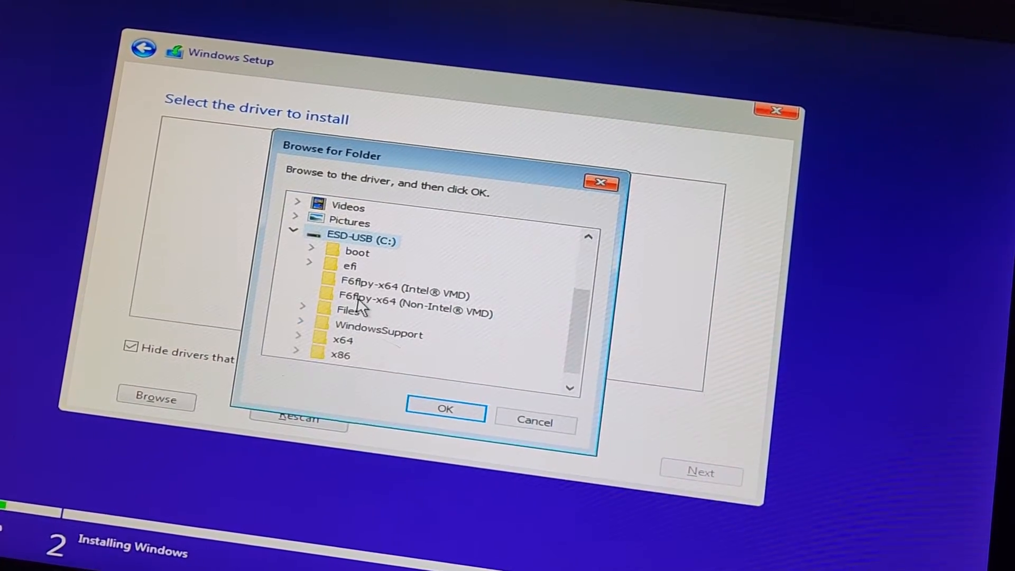
click(534, 421)
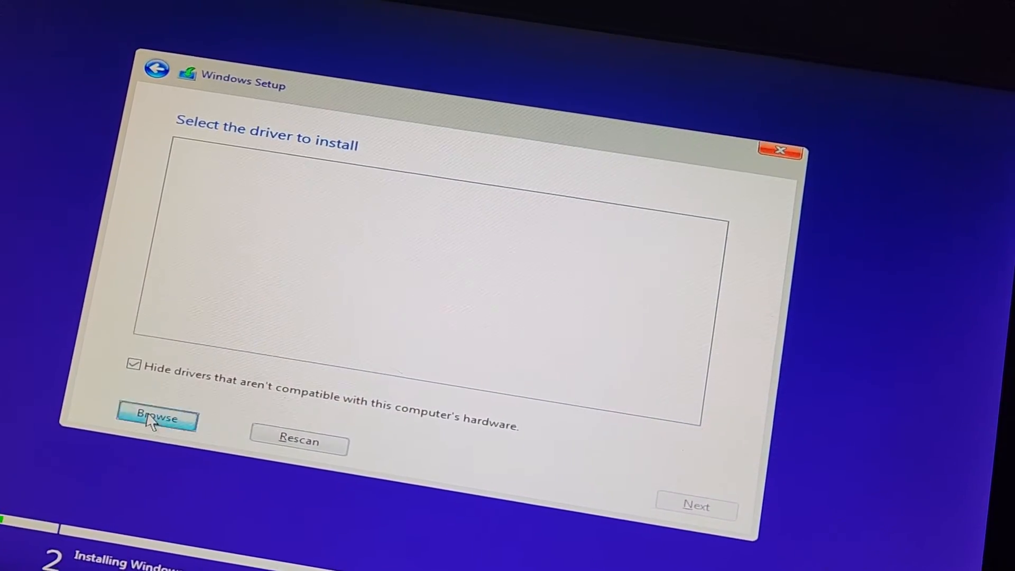
click(156, 416)
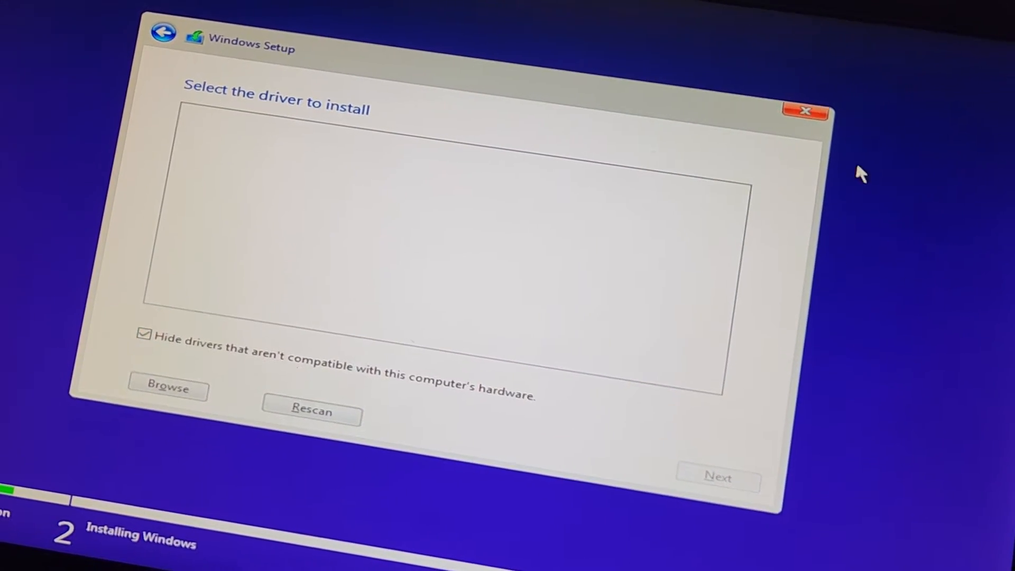
Quit Windows Setup and confirm cancelling the installation, dropping into the ASUS UEFI BIOS
click(805, 110)
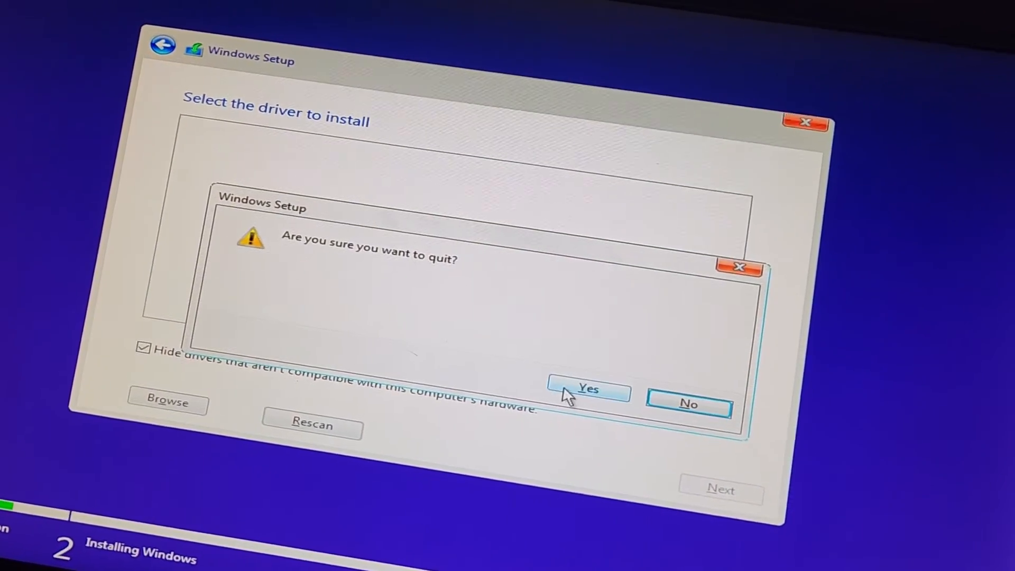
click(587, 389)
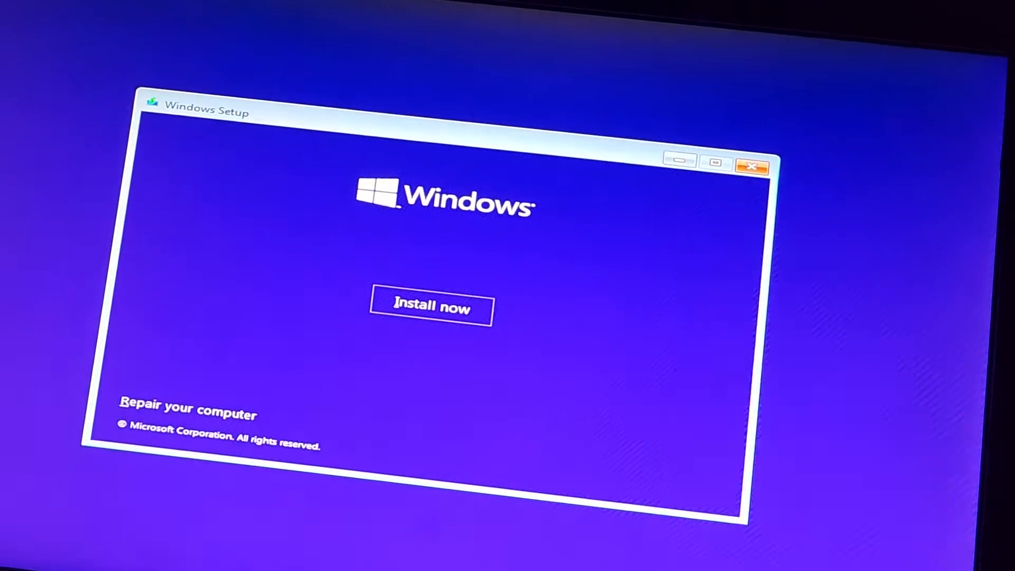
click(752, 167)
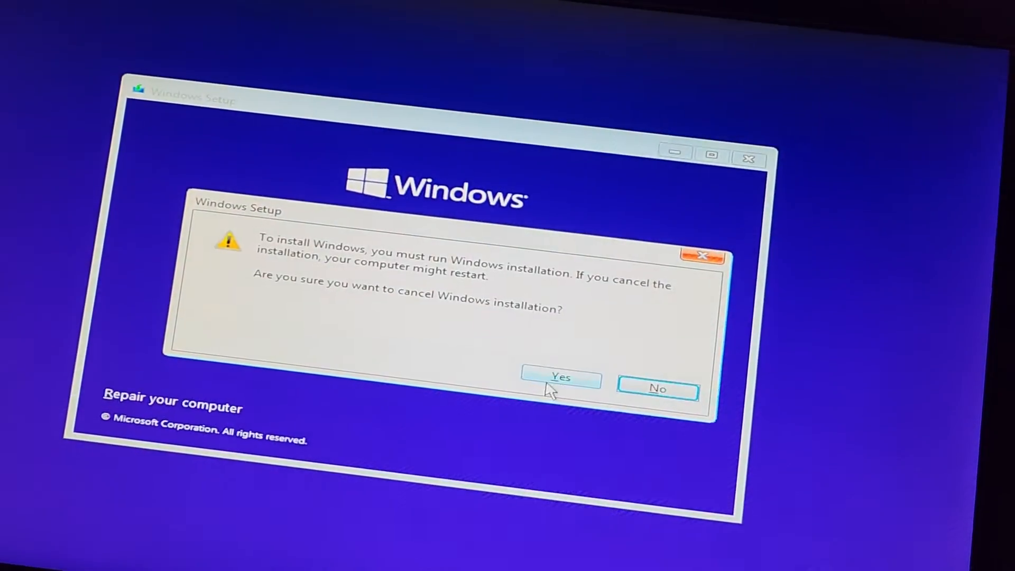
click(562, 378)
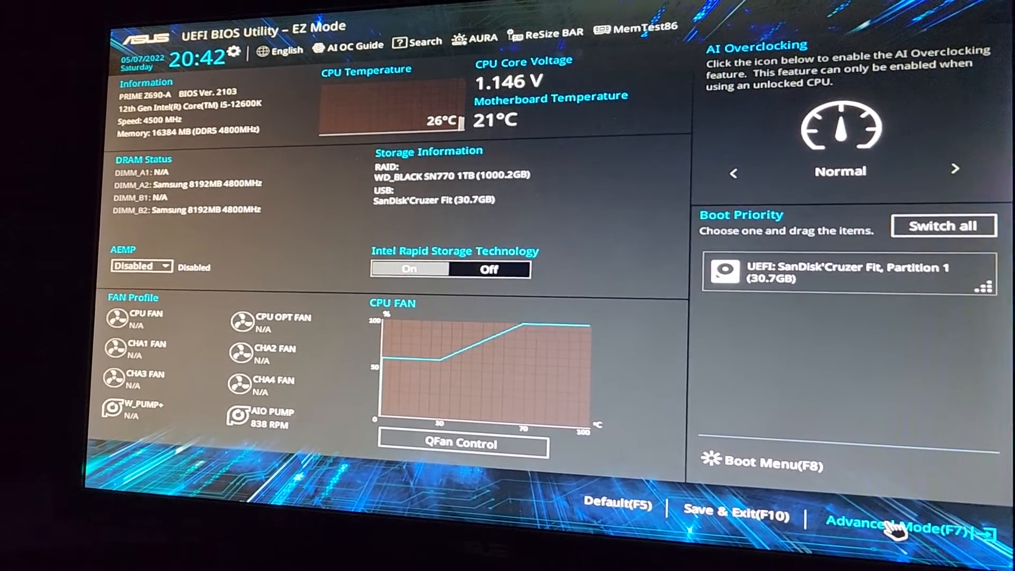
Enter Advanced mode and reach System Agent (SA) Configuration > VMD setup menu
click(880, 524)
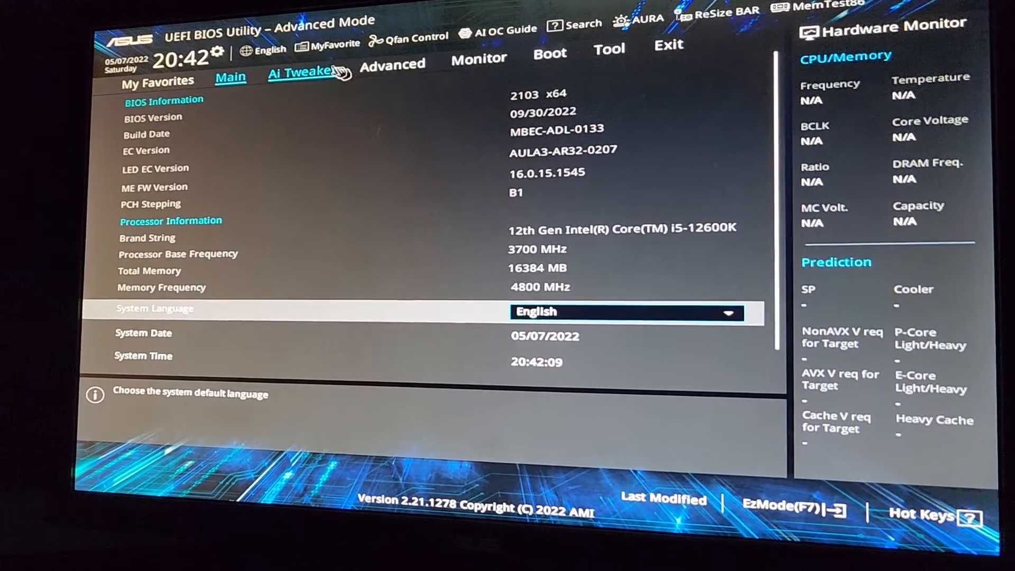
click(392, 63)
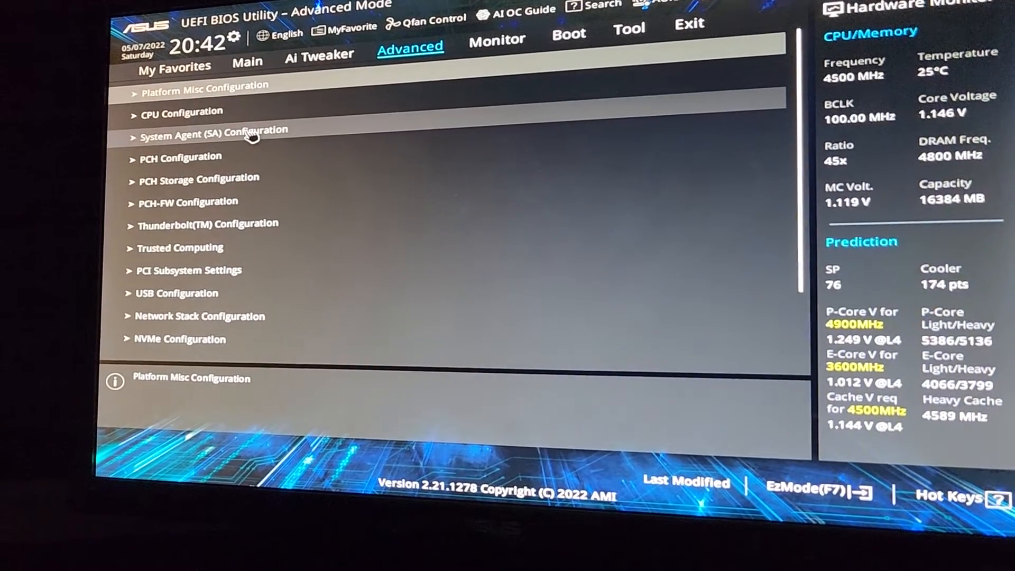
click(213, 133)
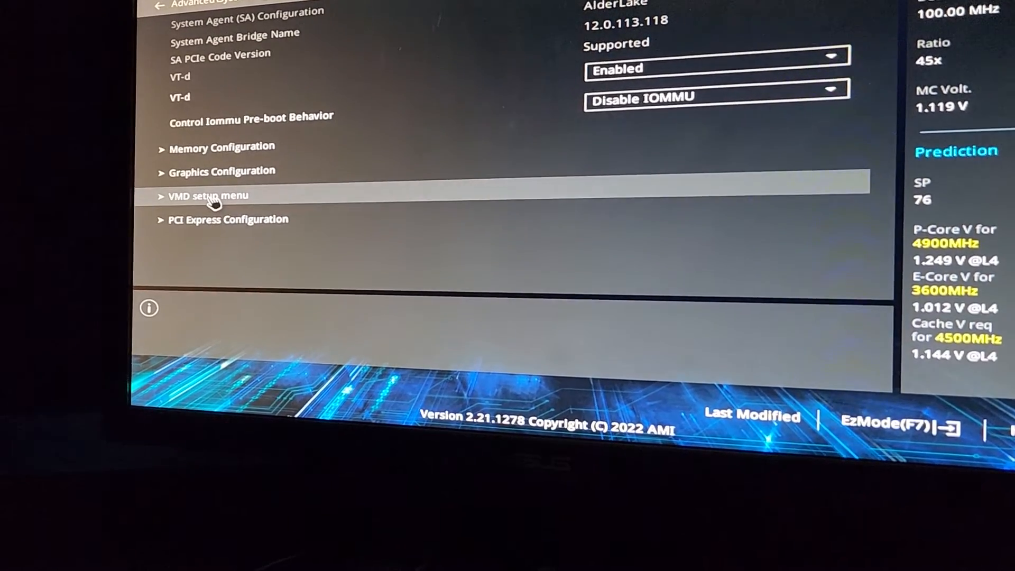
click(209, 195)
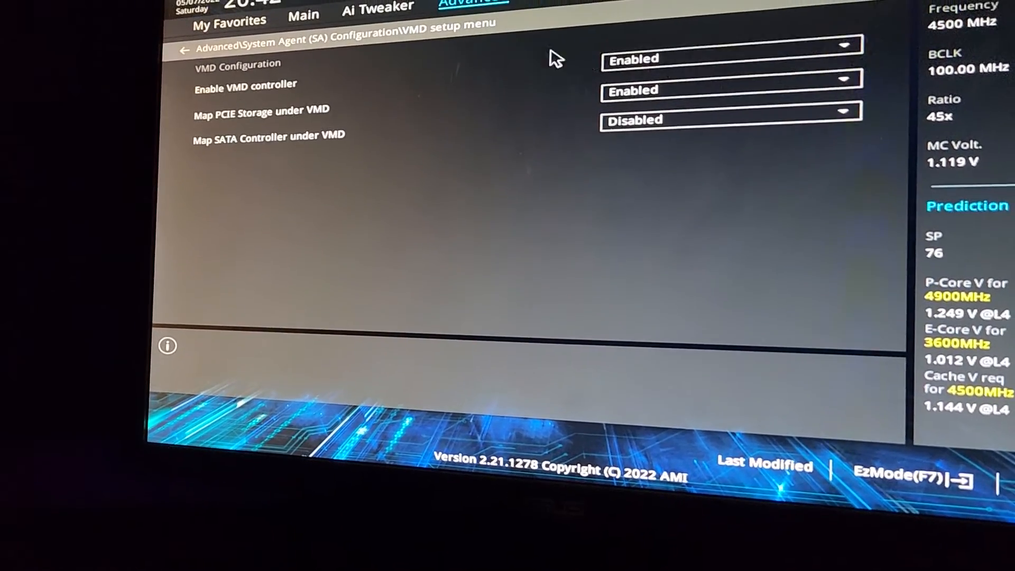
Set Enable VMD controller to Disabled and acknowledge the data-loss warning
click(728, 89)
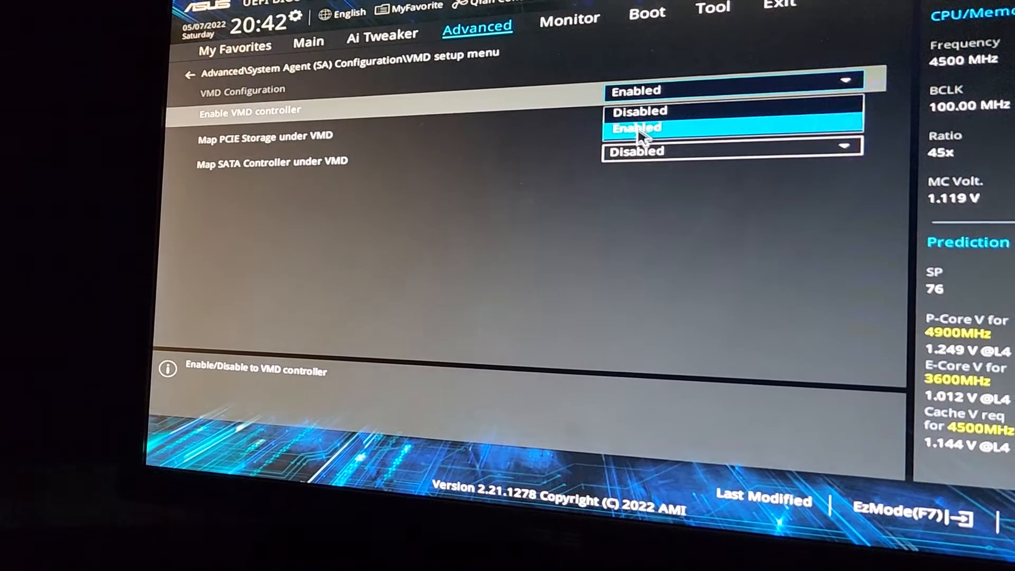
click(637, 127)
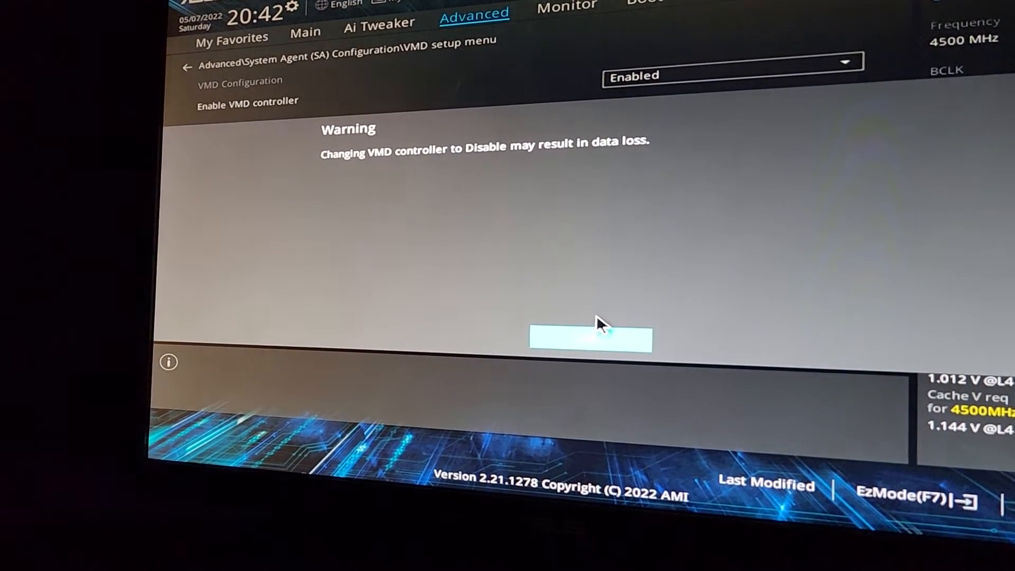
click(591, 337)
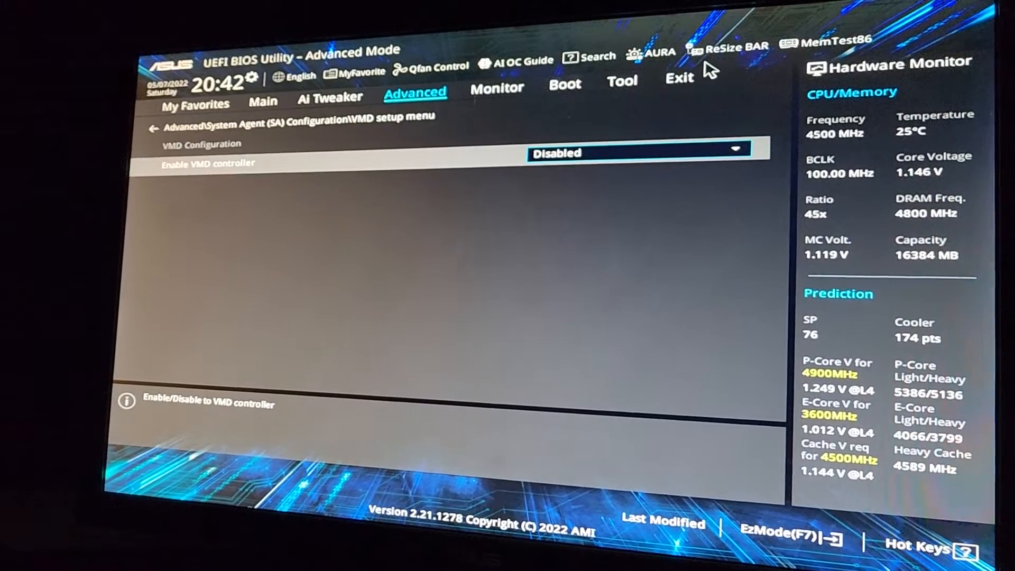
Save Changes & Reset from the Exit menu, confirming the VMD Enabled-to-Disabled change
click(680, 73)
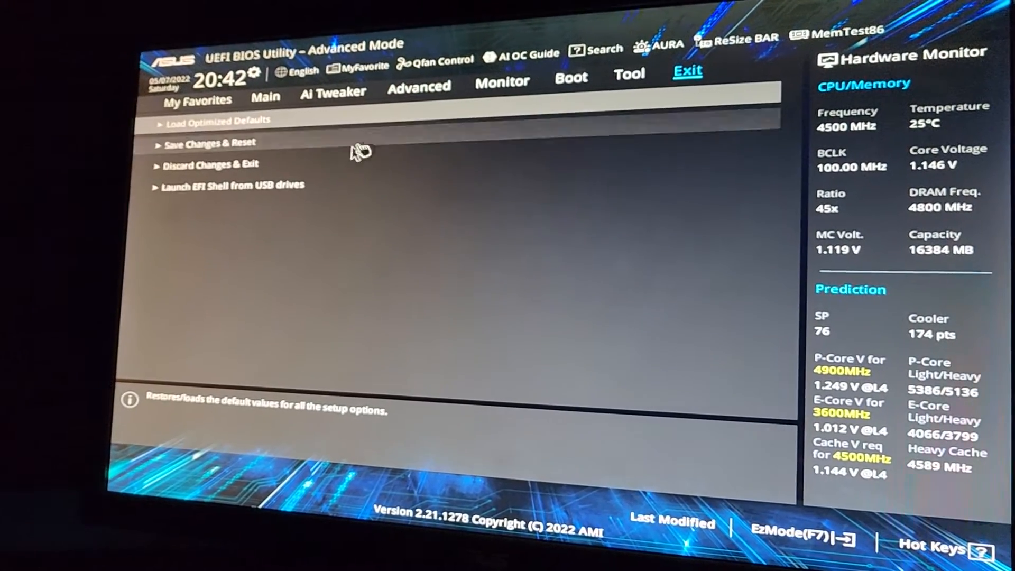
click(209, 144)
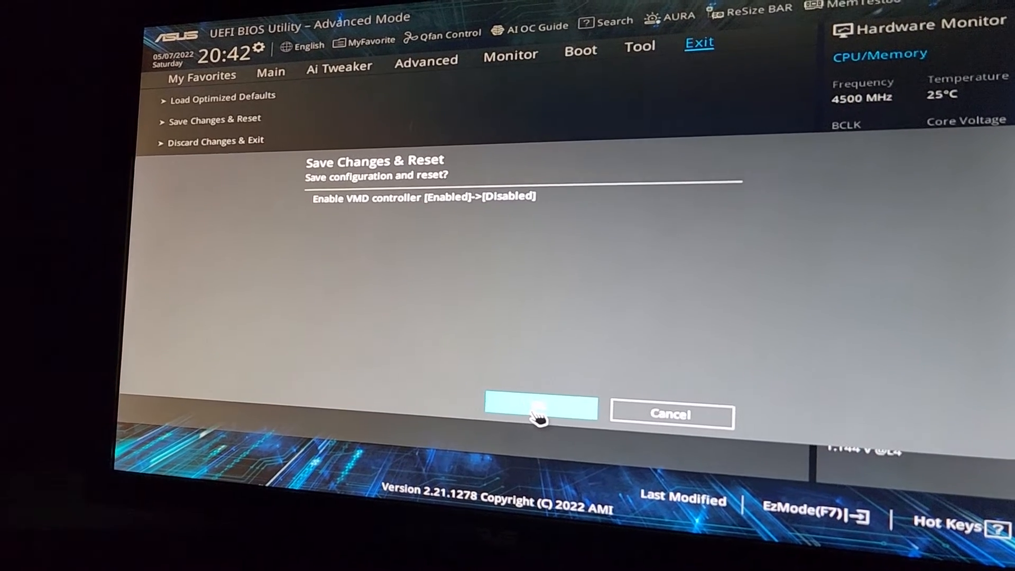
click(539, 410)
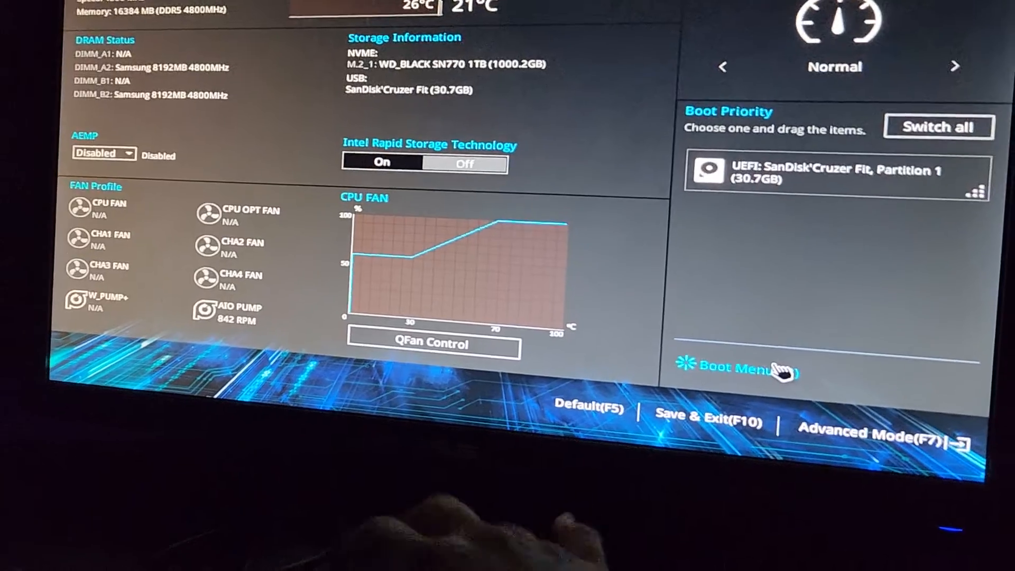
Boot from the UEFI SanDisk Cruzer Fit USB installer via the EZ Mode Boot Menu
click(719, 368)
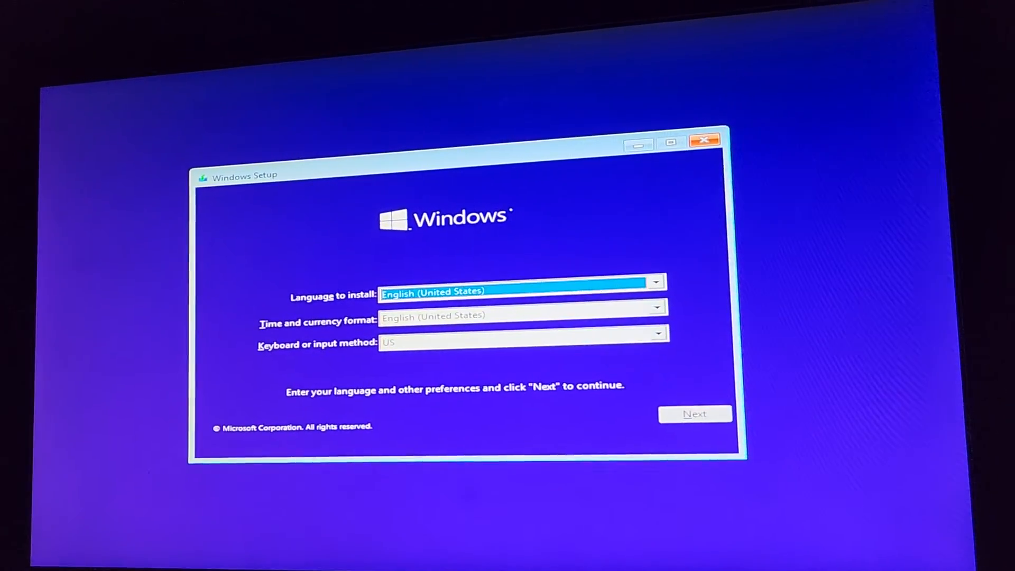
Proceed with English (US), Install now, no product key, Windows 10 Home, and accepted license terms
click(695, 413)
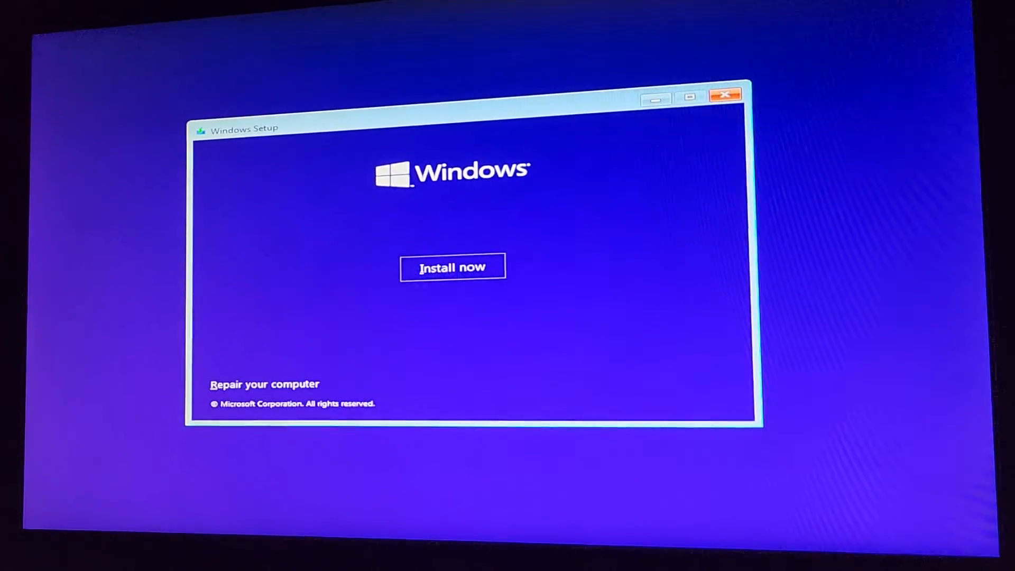
click(452, 267)
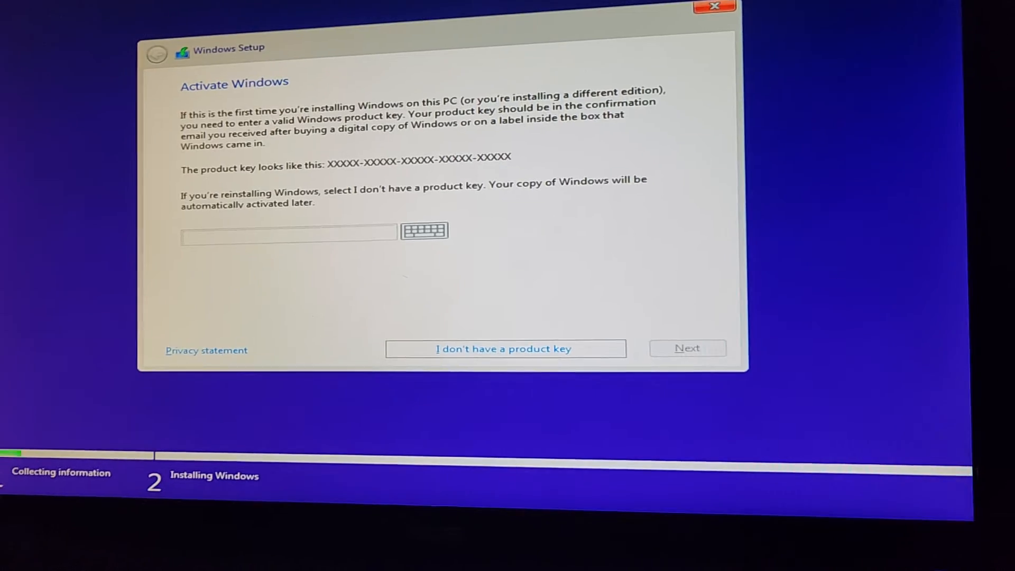
click(504, 348)
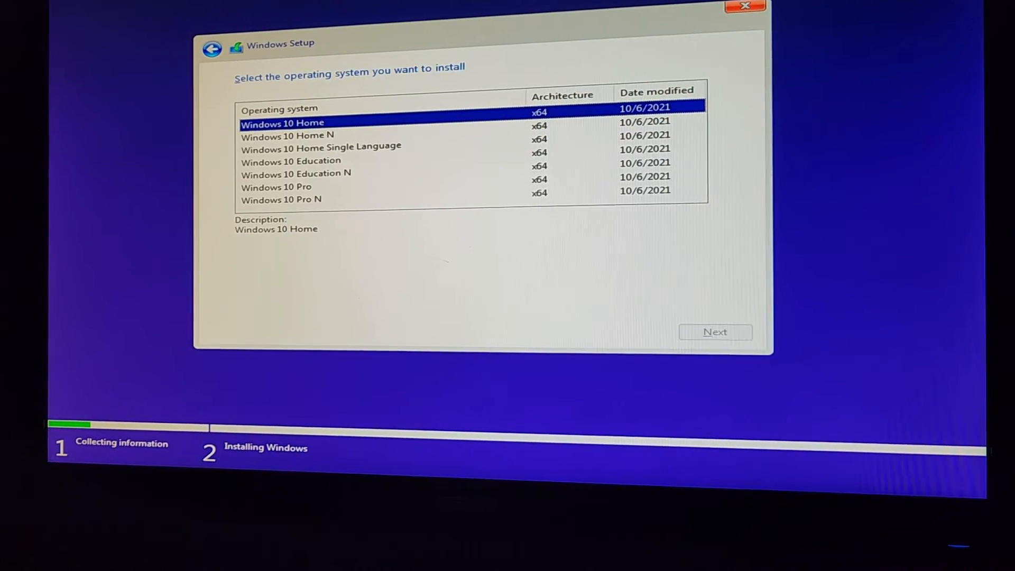
click(715, 332)
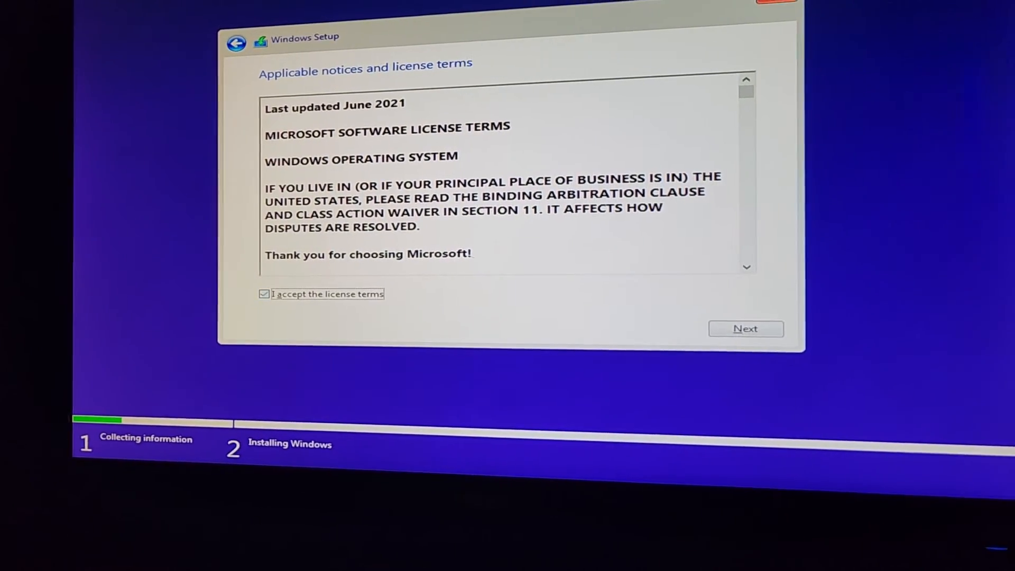
click(745, 329)
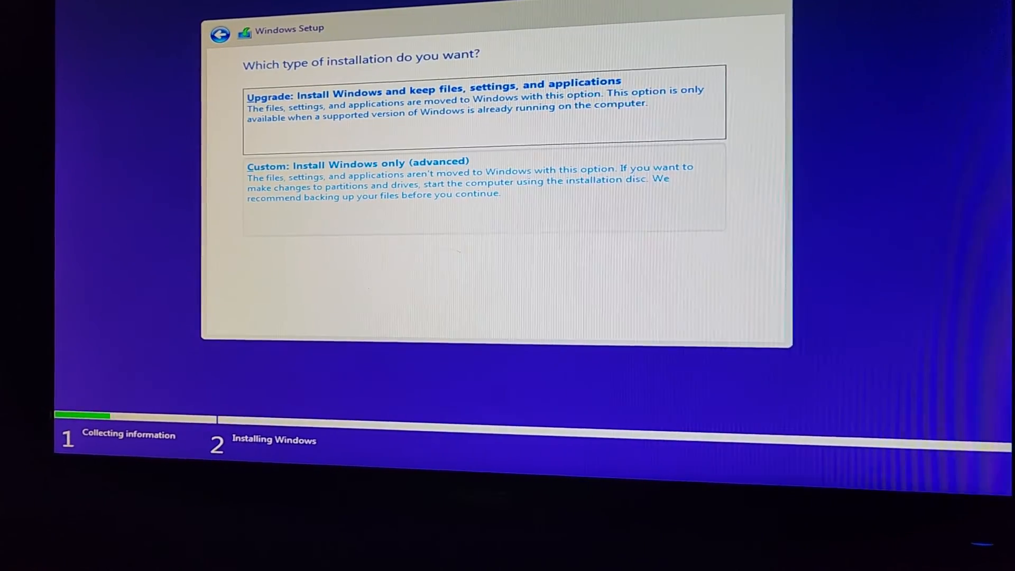
Choose Custom: Install Windows only and install onto Drive 0 Unallocated Space
click(356, 178)
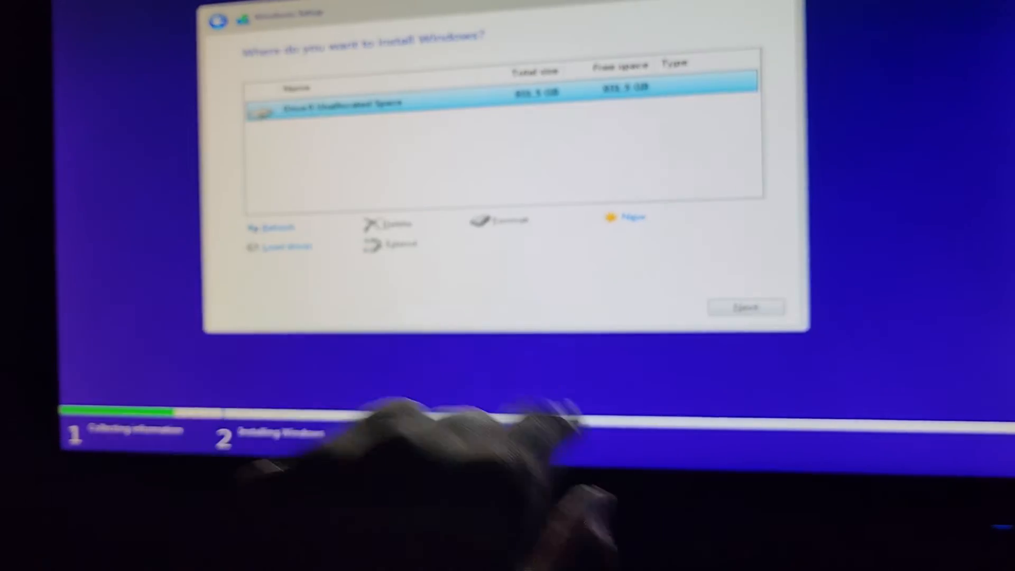
click(744, 307)
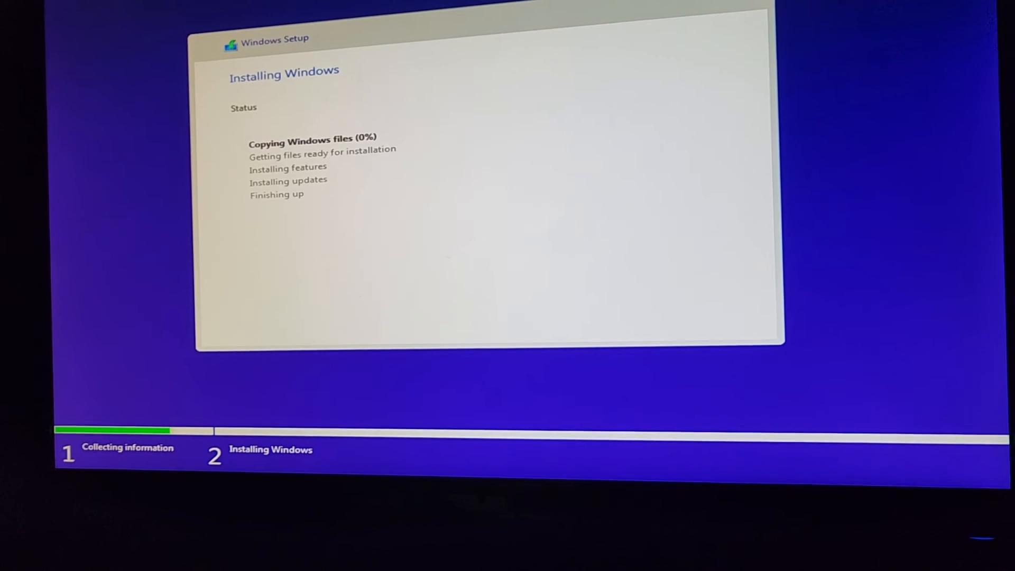